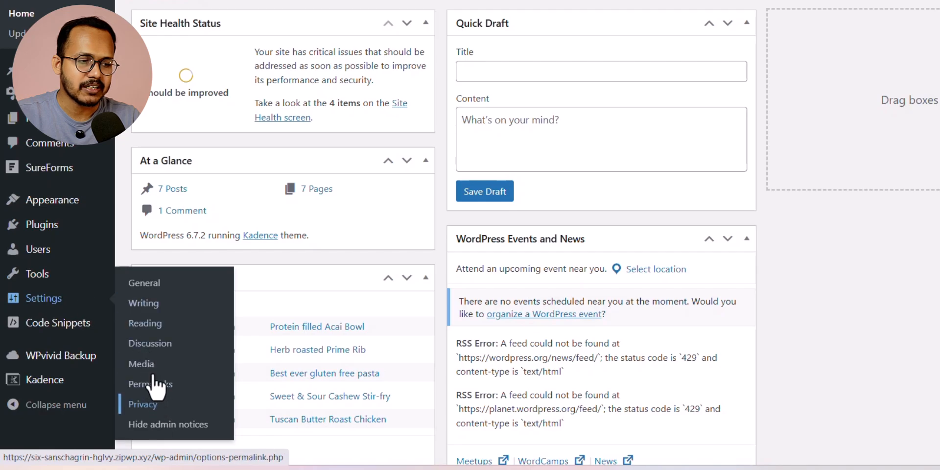
Uncheck Show Avatars under Settings > Discussion and save the change
click(150, 343)
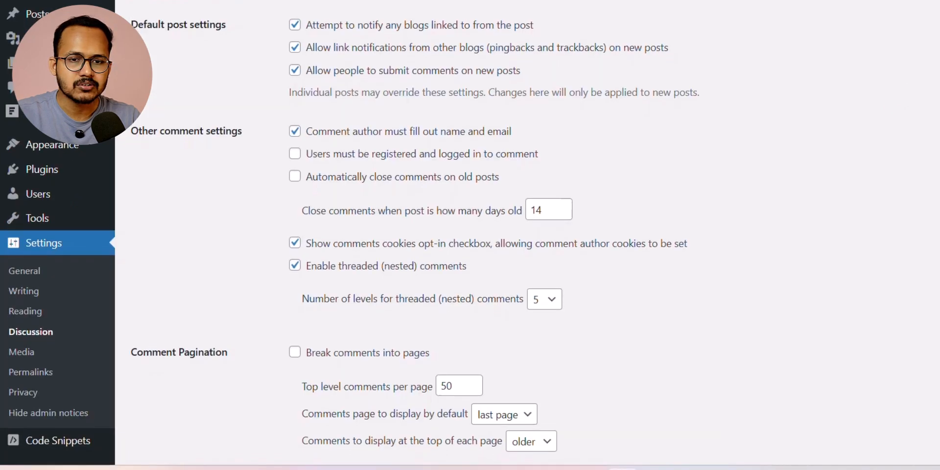
scroll(down, 3)
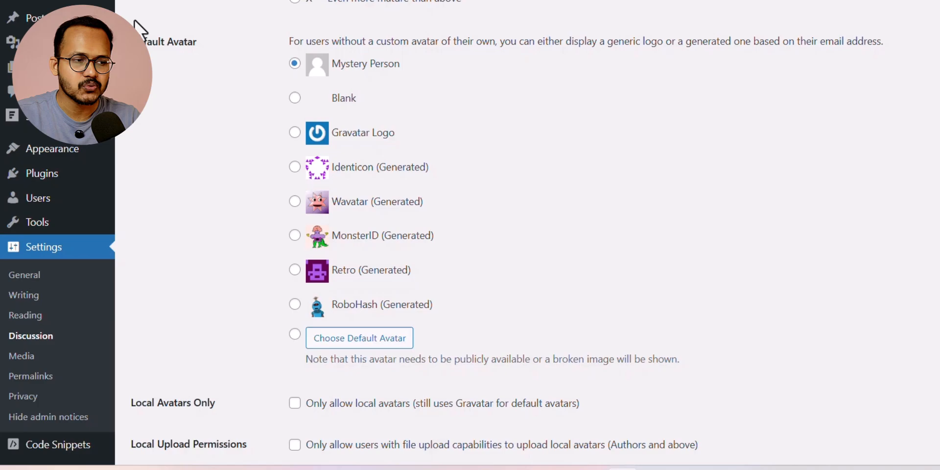
scroll(up, 3)
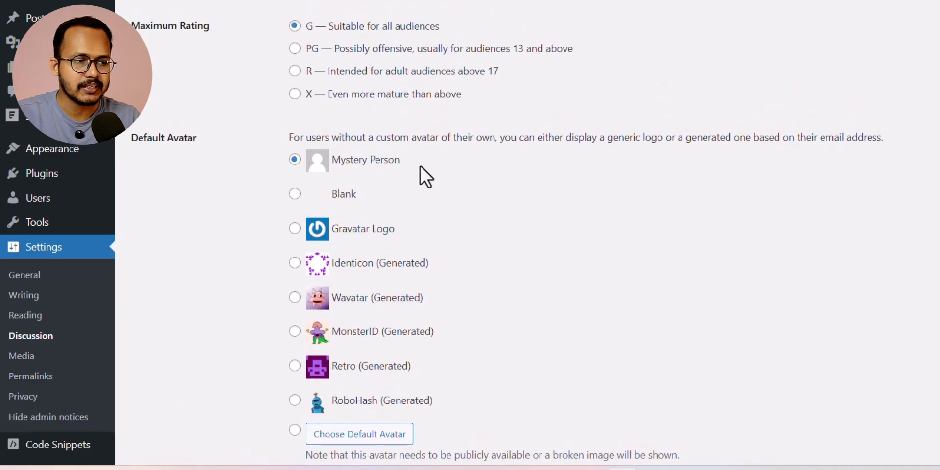
scroll(up, 3)
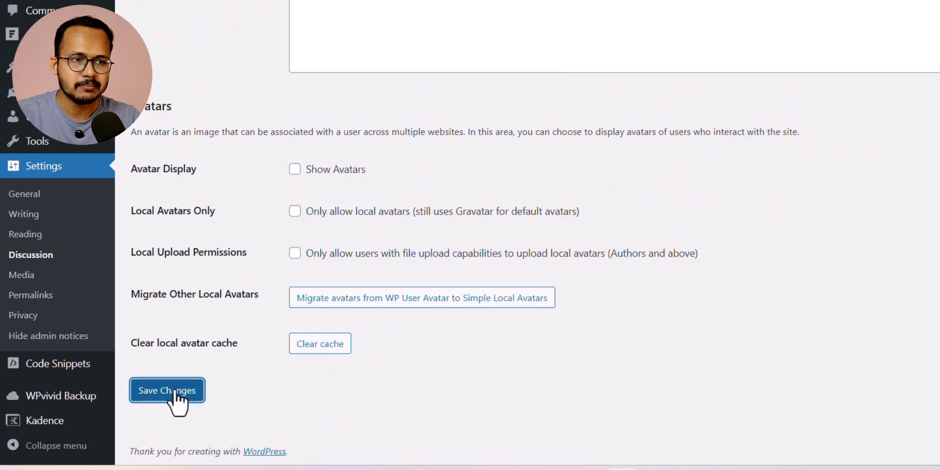
click(167, 390)
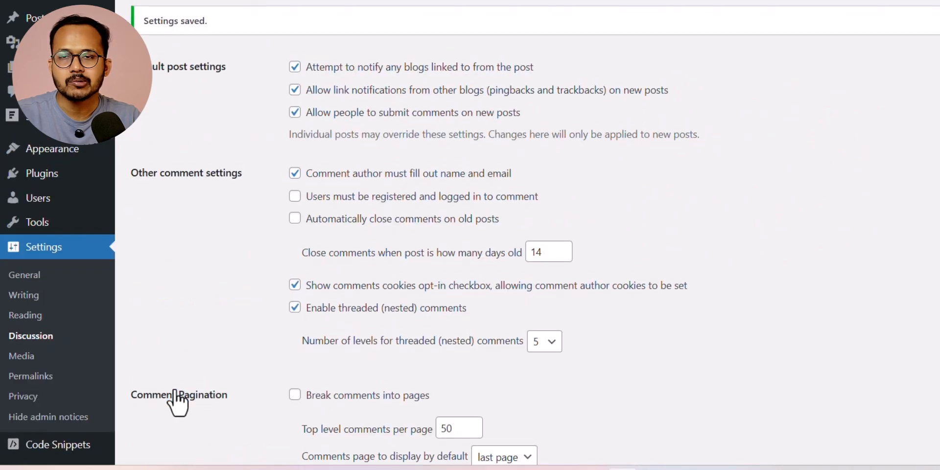
mouse_move(644, 198)
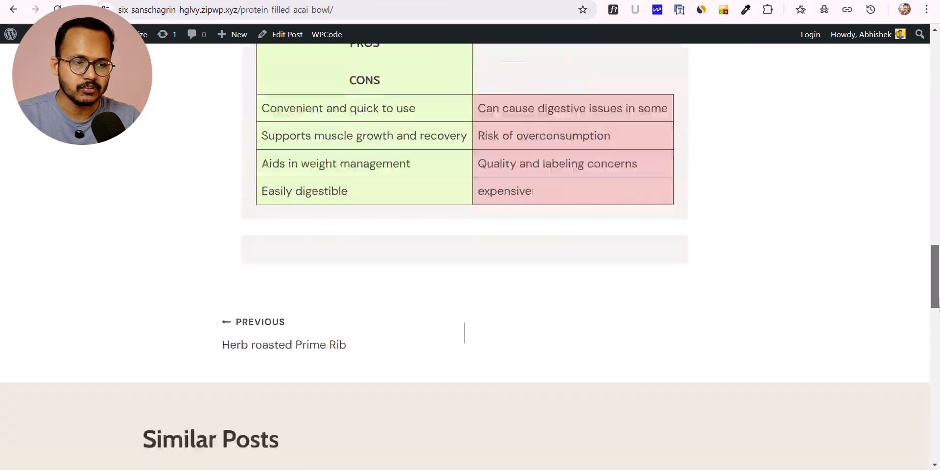
Scroll the Protein filled Acai Bowl post down to its comment section
scroll(down, 3)
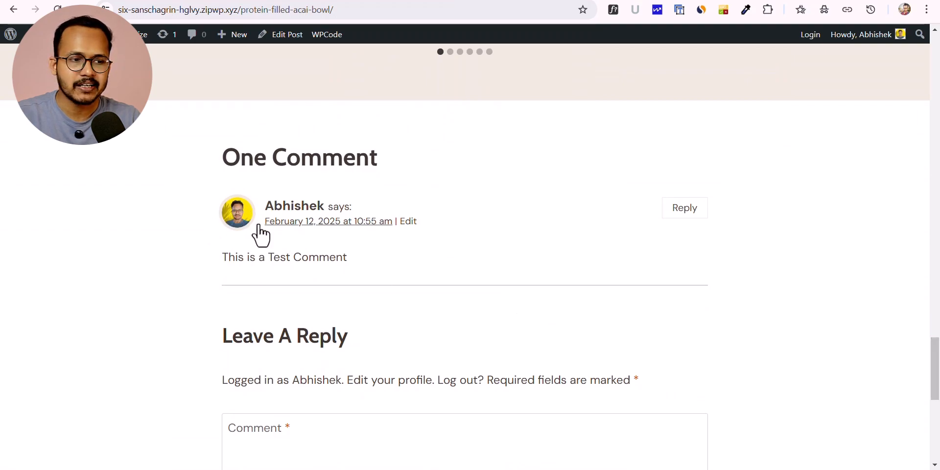
mouse_move(126, 138)
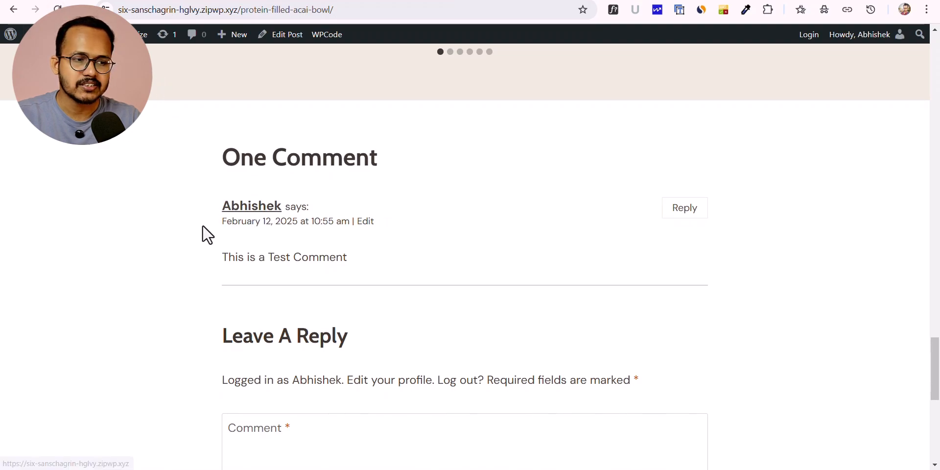
mouse_move(297, 239)
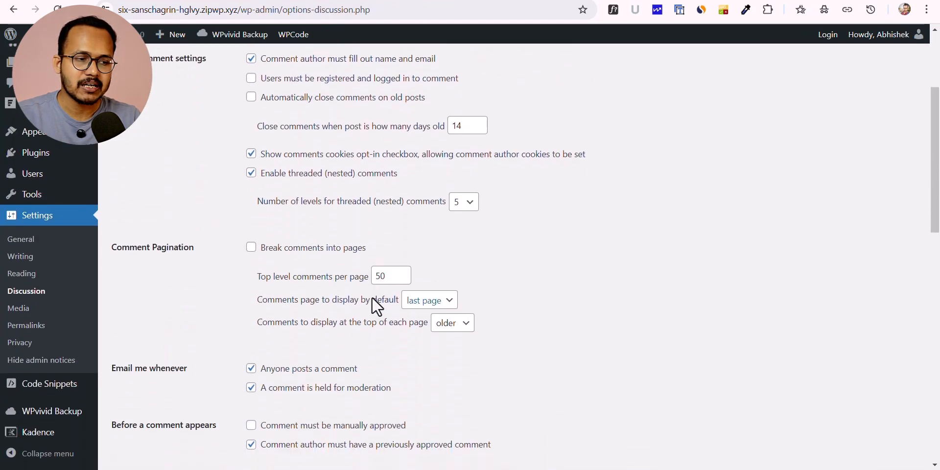
Re-save the Discussion settings with avatars shown, then view the installed plugins list
scroll(down, 3)
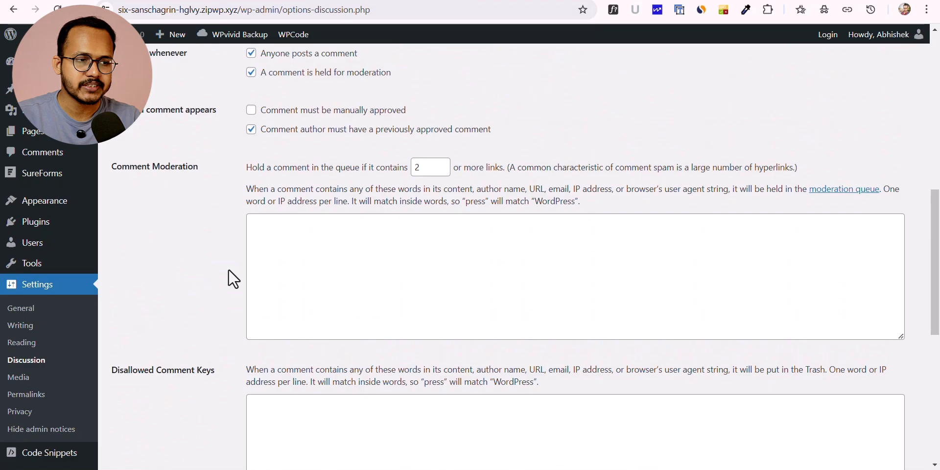
scroll(up, 3)
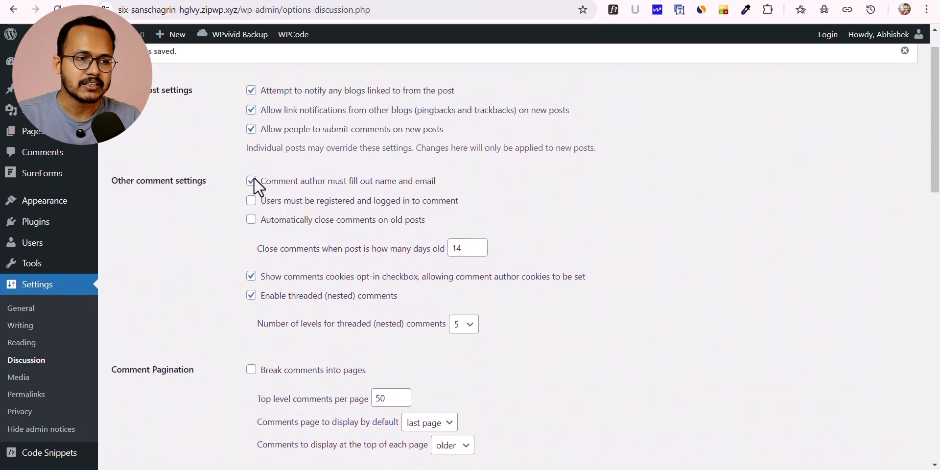
scroll(down, 3)
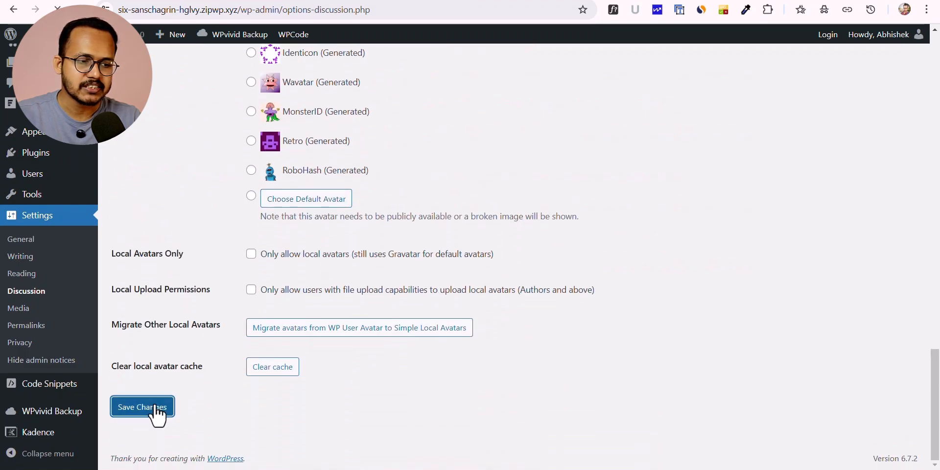
click(142, 407)
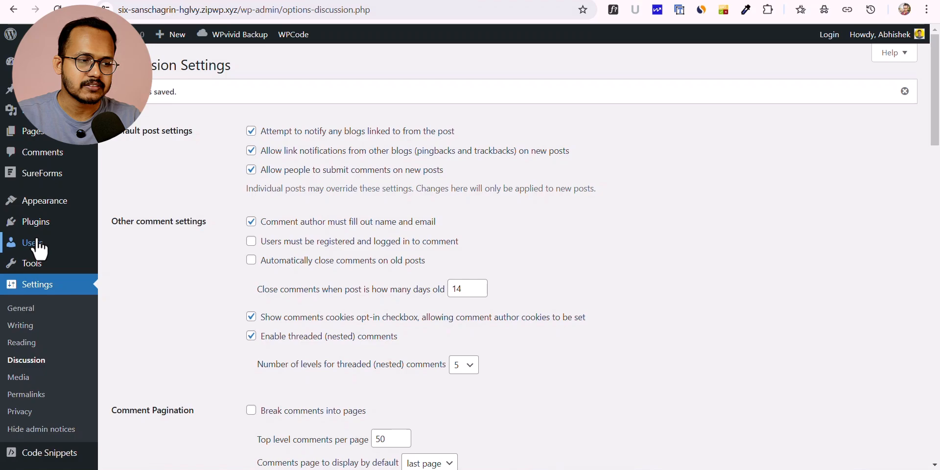
click(35, 221)
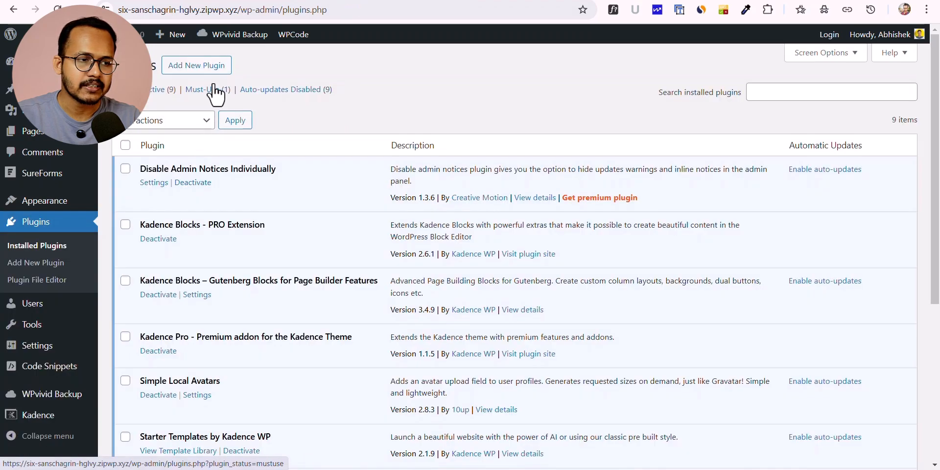
Verify Simple Local Avatars is installed and active, then view the three site users
click(196, 65)
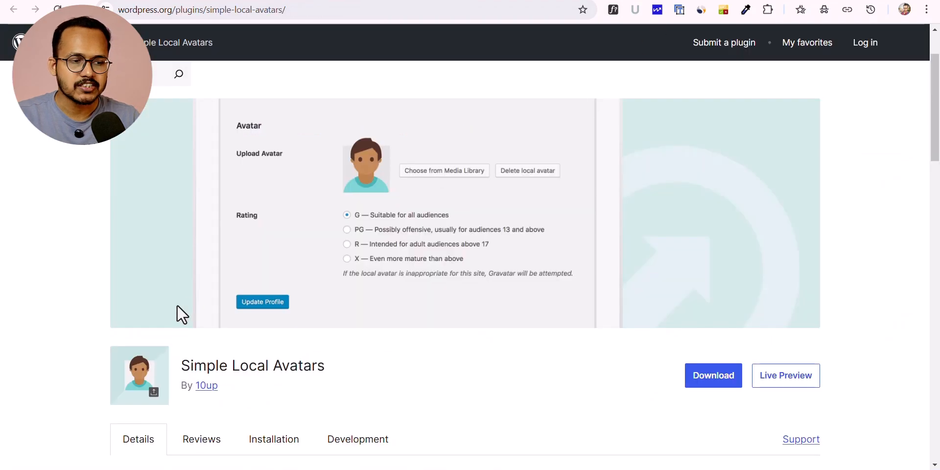
double_click(251, 366)
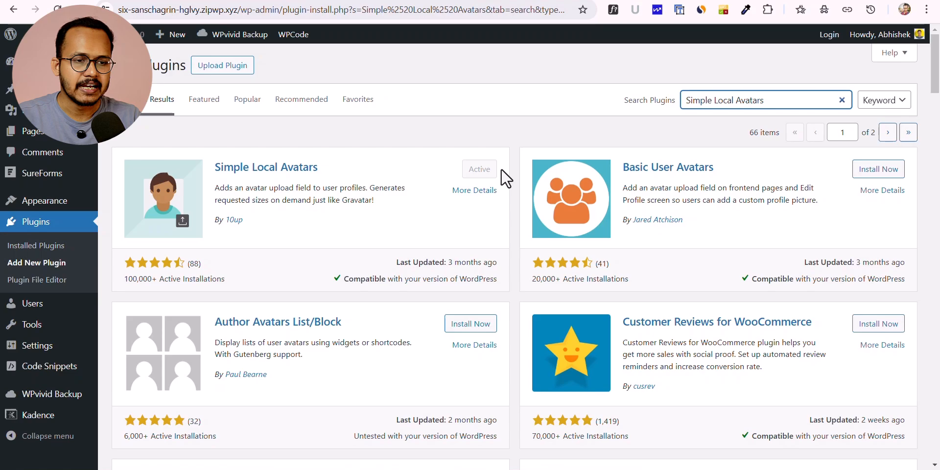
mouse_move(339, 200)
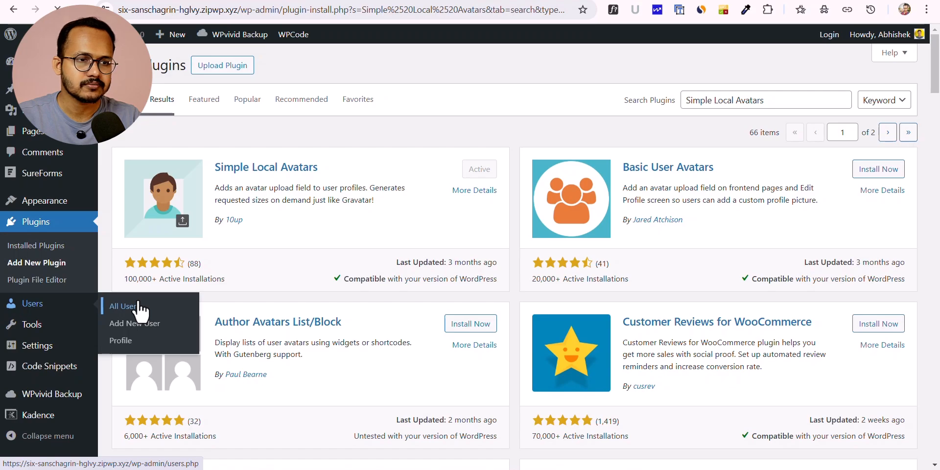
click(122, 306)
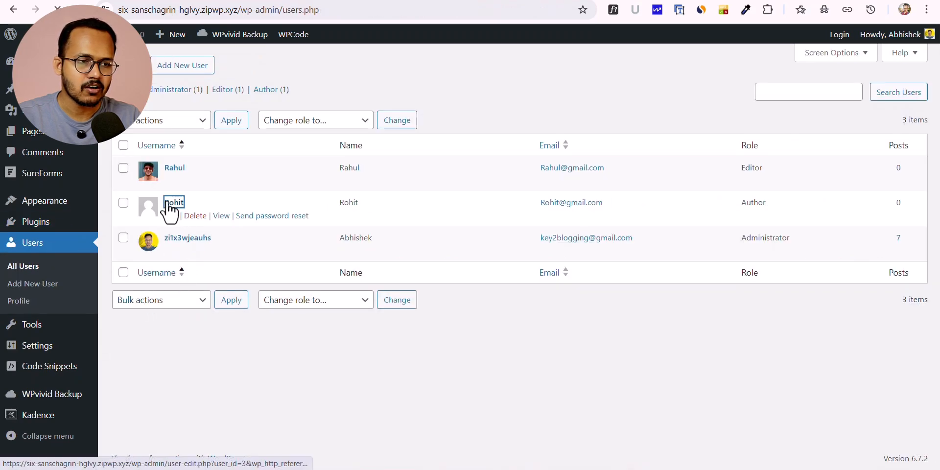
Set Rohit's local avatar to the smiling man photo from the Media Library and update
click(173, 202)
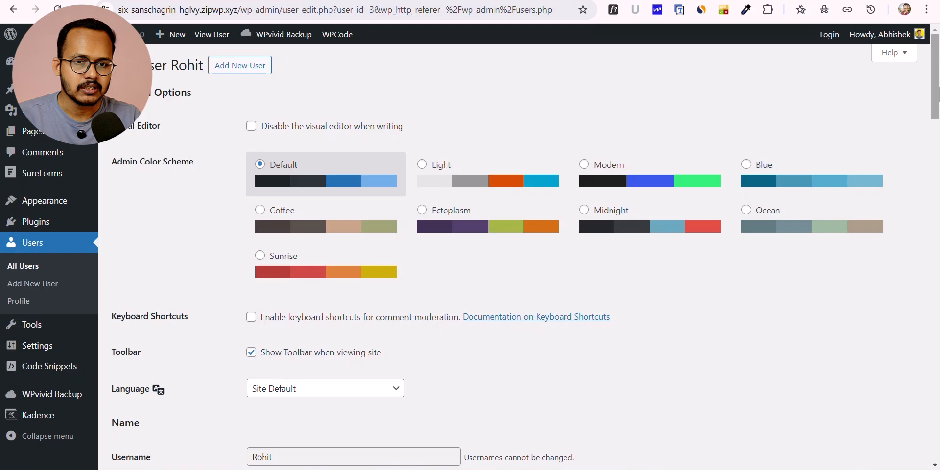
scroll(down, 3)
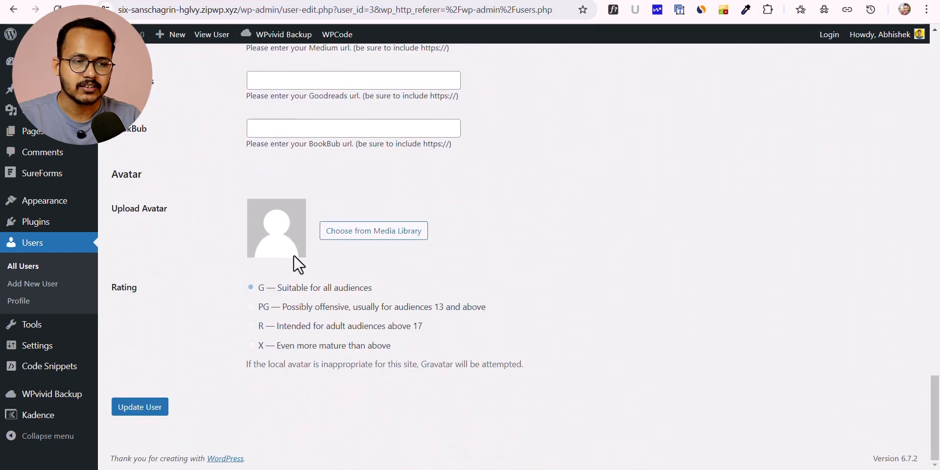
mouse_move(373, 230)
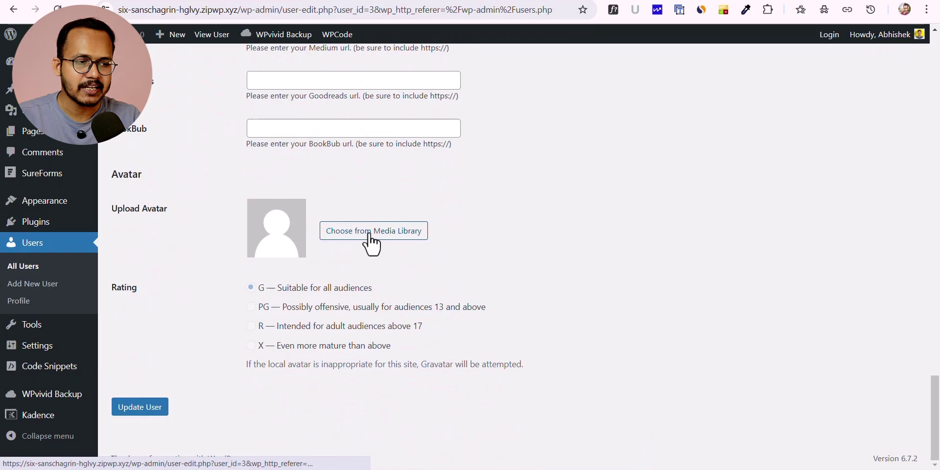
click(373, 230)
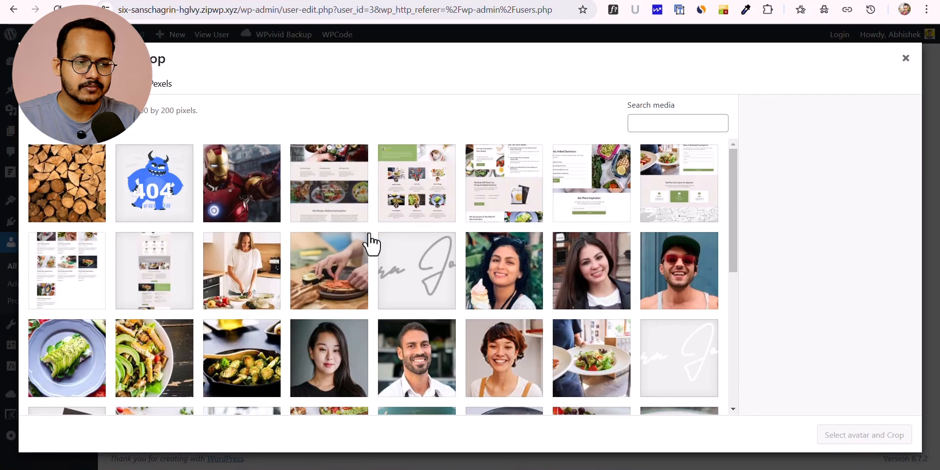
click(416, 275)
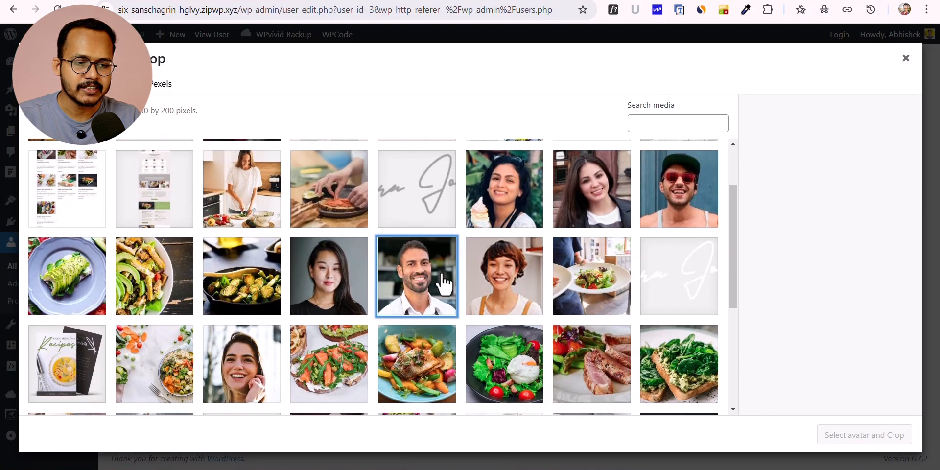
click(905, 58)
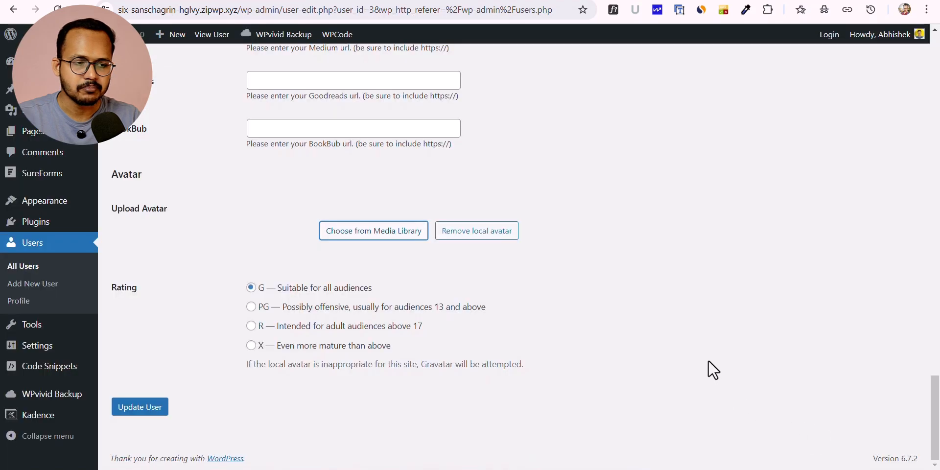
click(139, 406)
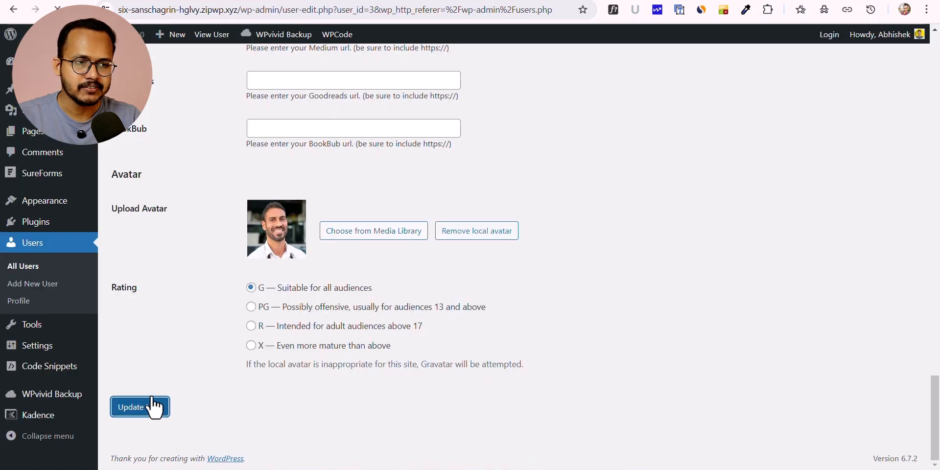
click(139, 406)
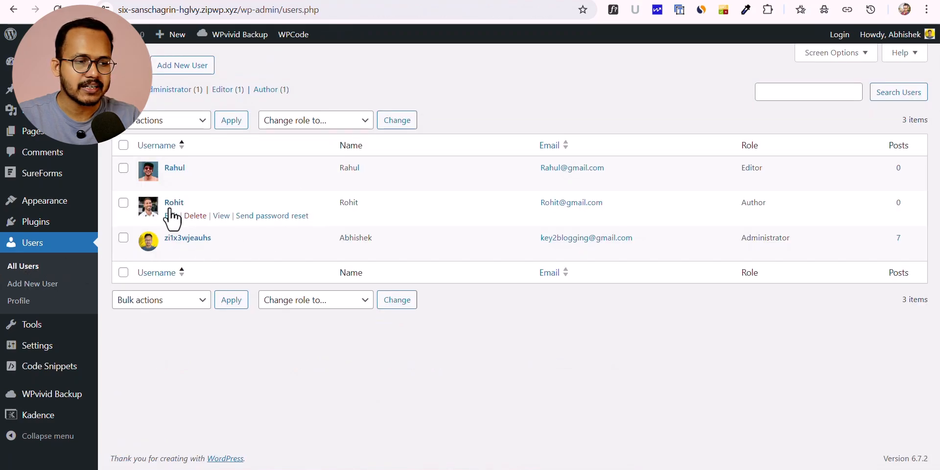
mouse_move(165, 248)
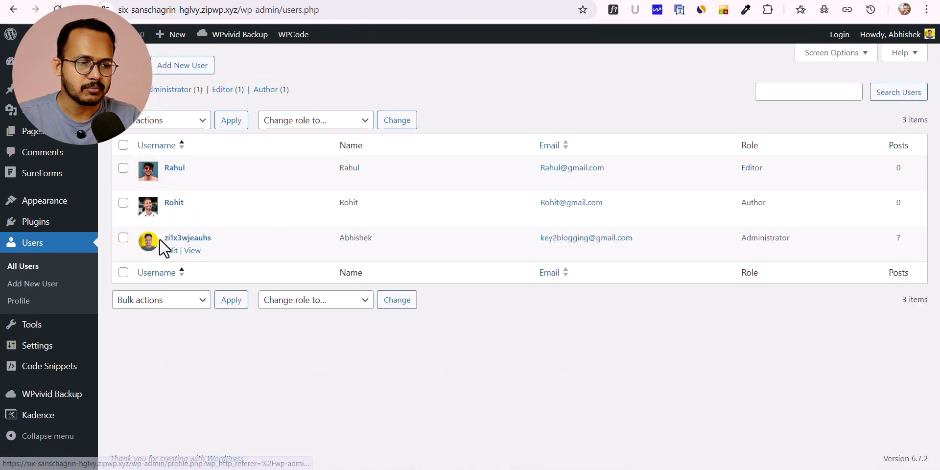
Crop the red-sunglasses photo from the Media Library as the admin's avatar and update the profile
click(187, 238)
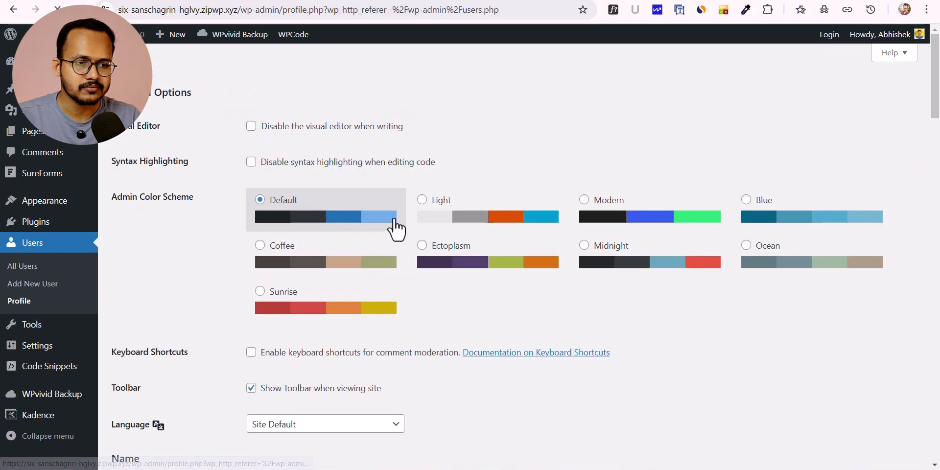
scroll(down, 3)
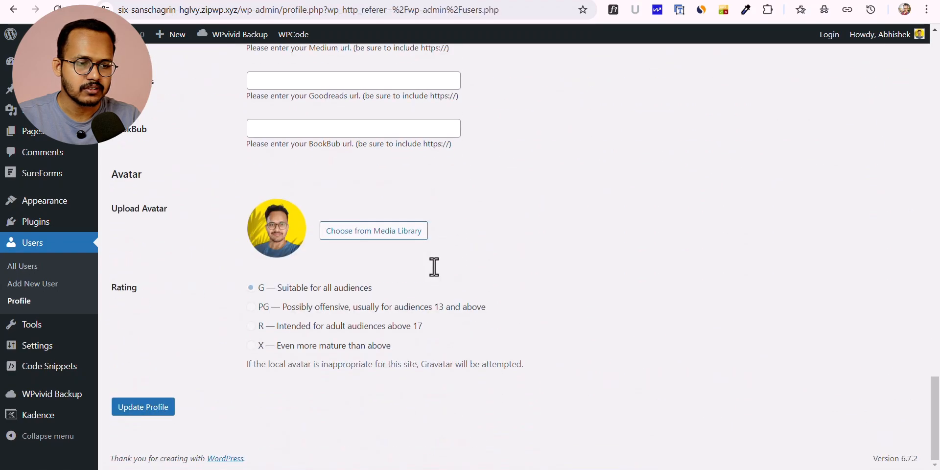
click(373, 230)
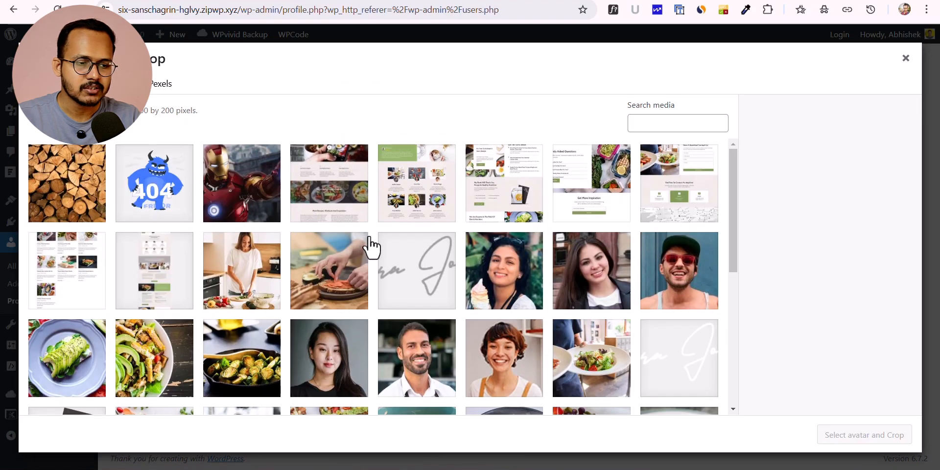
mouse_move(678, 300)
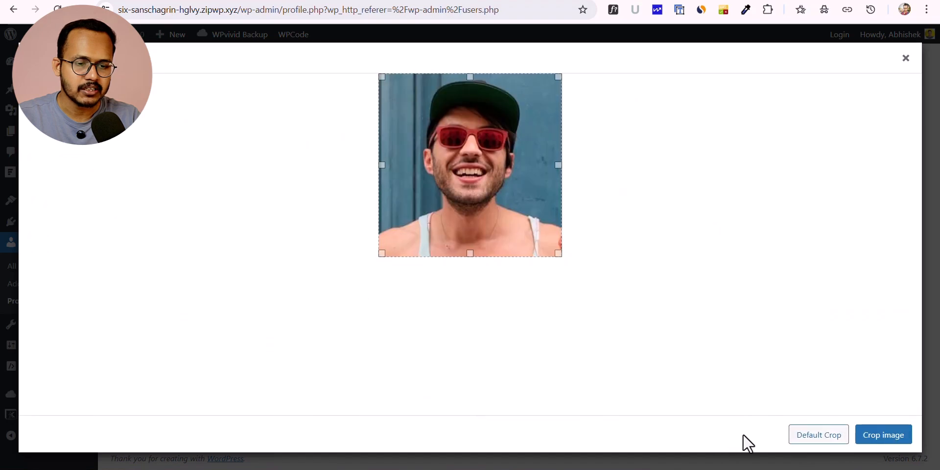
click(882, 434)
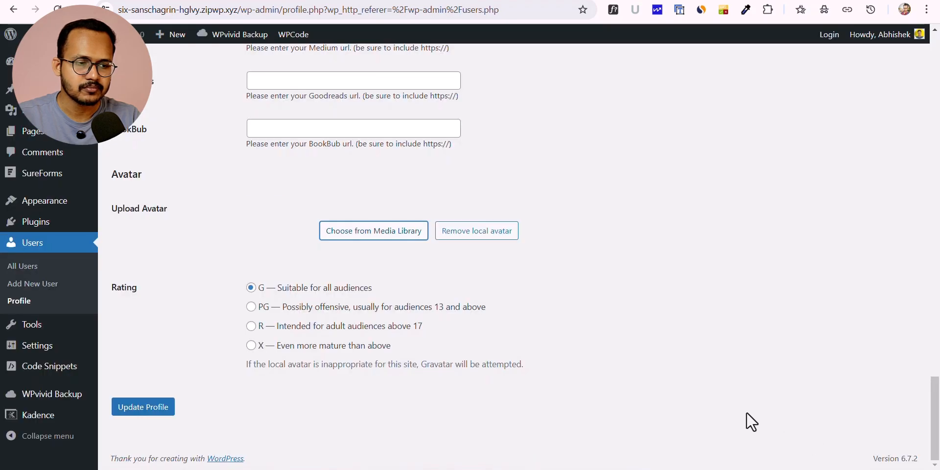
click(143, 406)
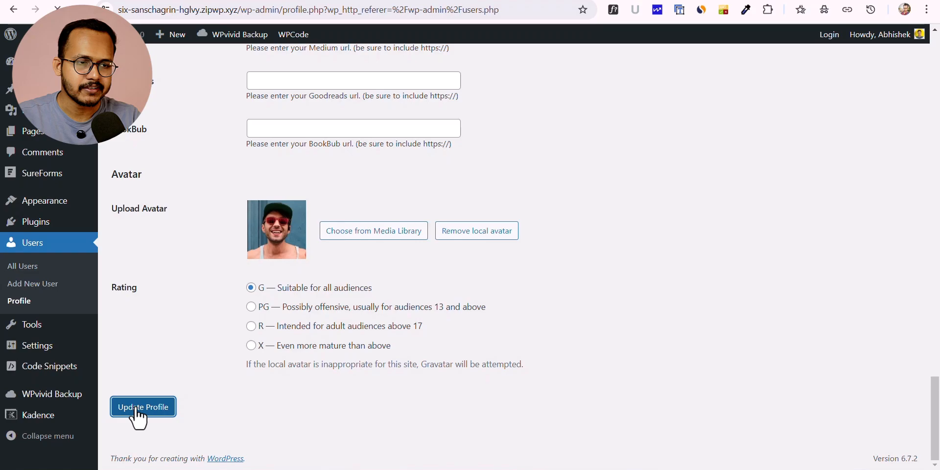
click(143, 407)
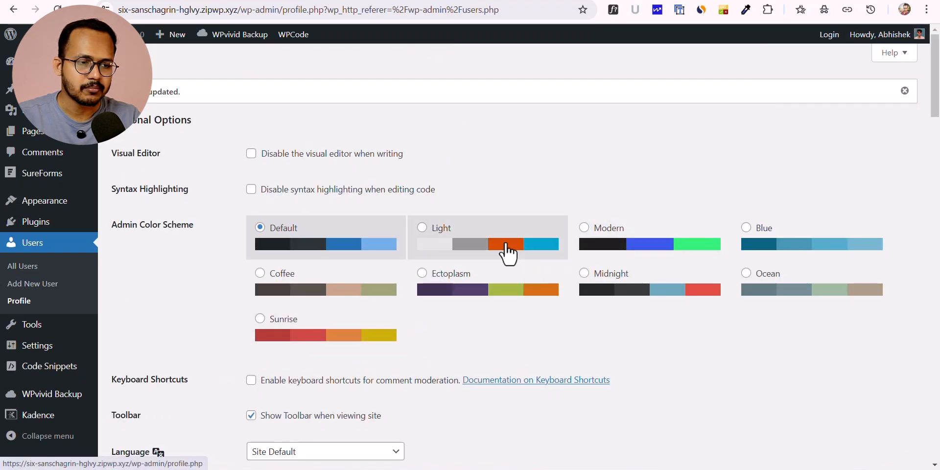
scroll(down, 3)
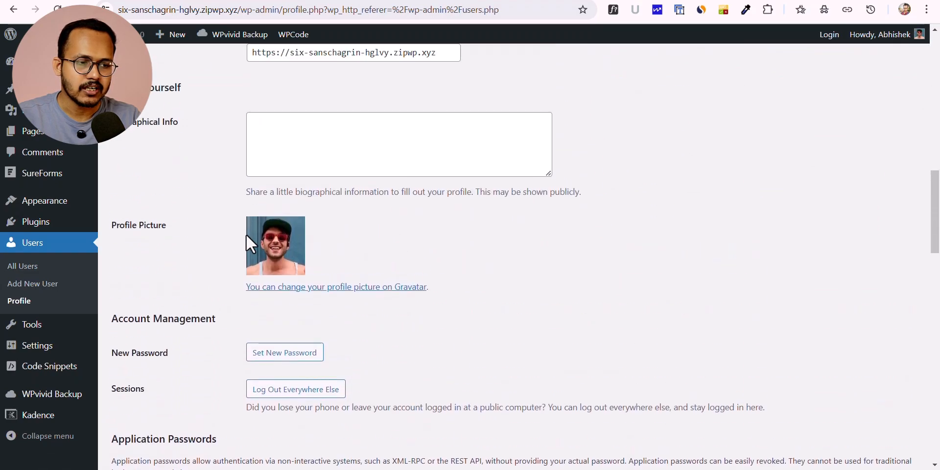
mouse_move(414, 255)
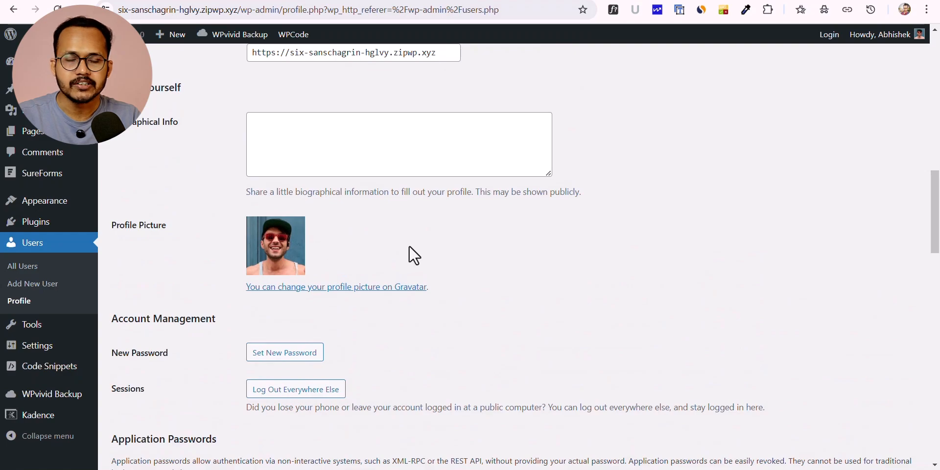
mouse_move(343, 302)
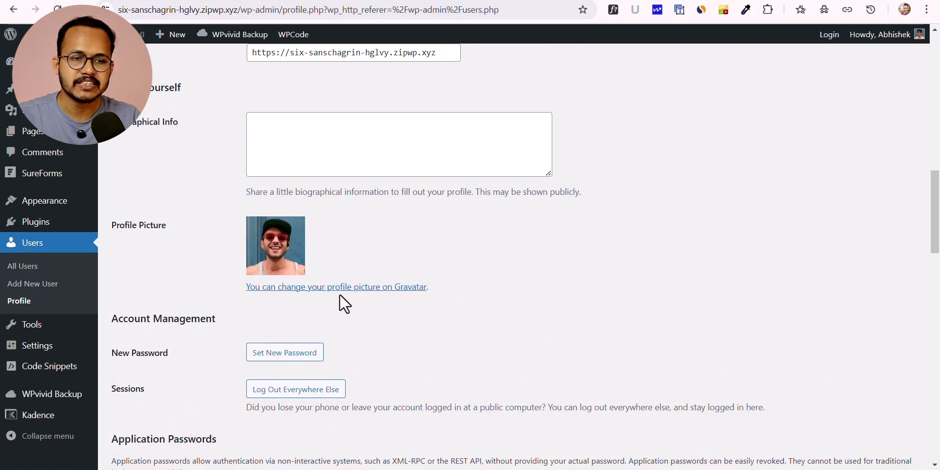
mouse_move(349, 302)
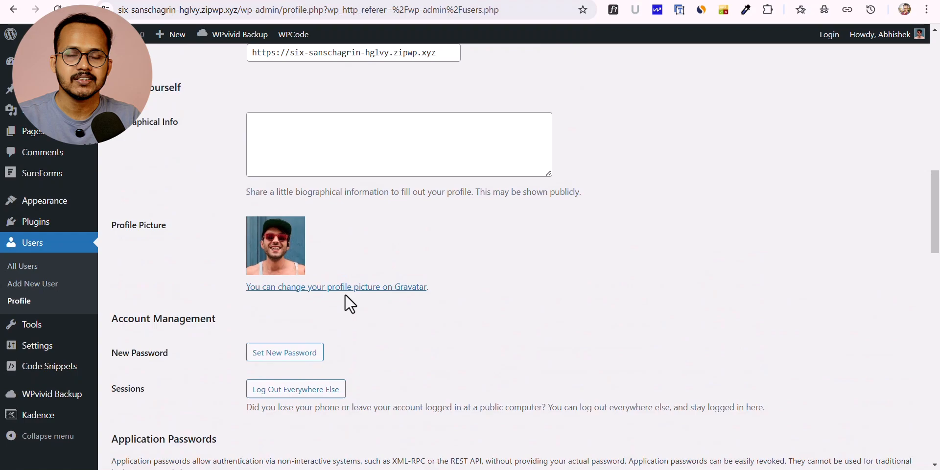